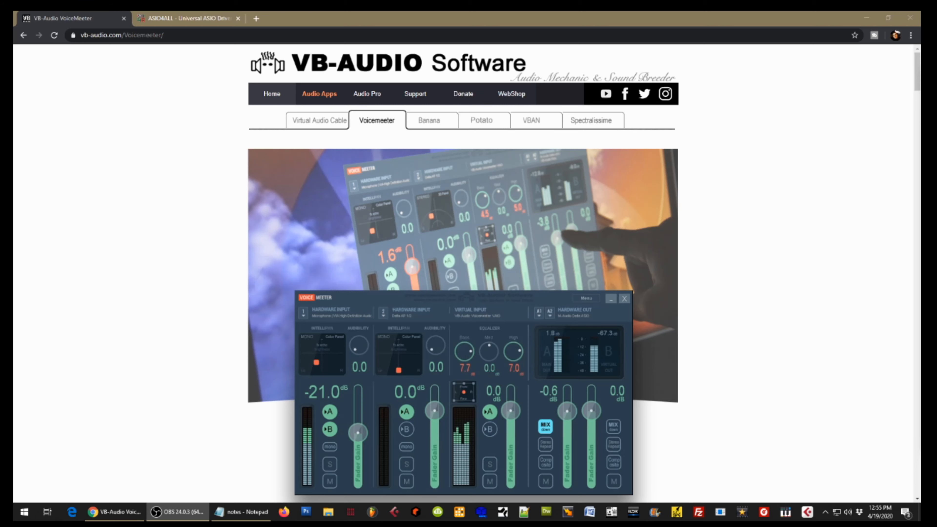
mouse_move(452, 158)
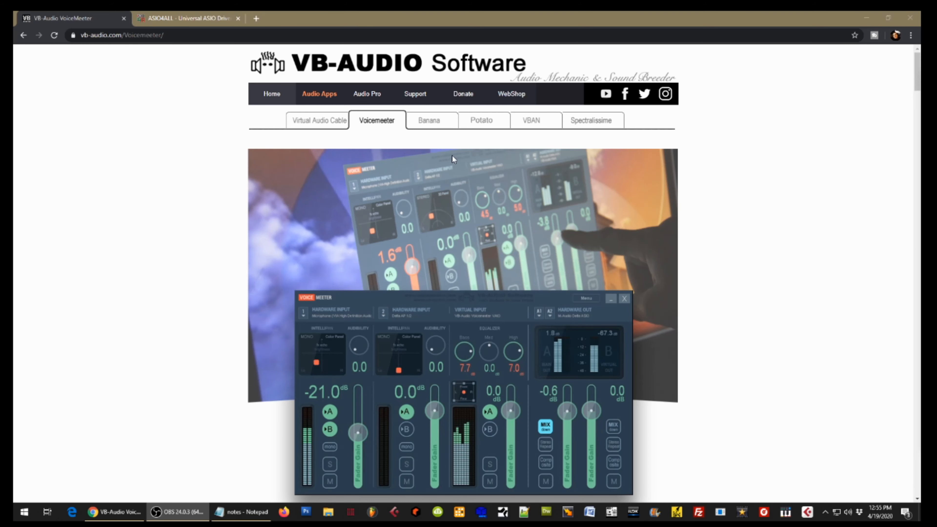
Launch Voicemeeter from the Start menu with ASIO4ALL v2 as hardware output.
scroll("down", 3)
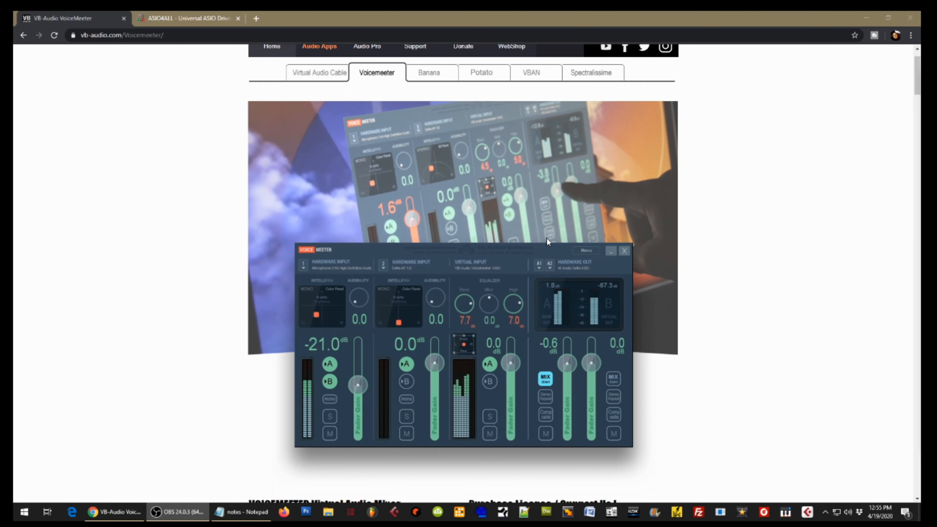
mouse_move(418, 195)
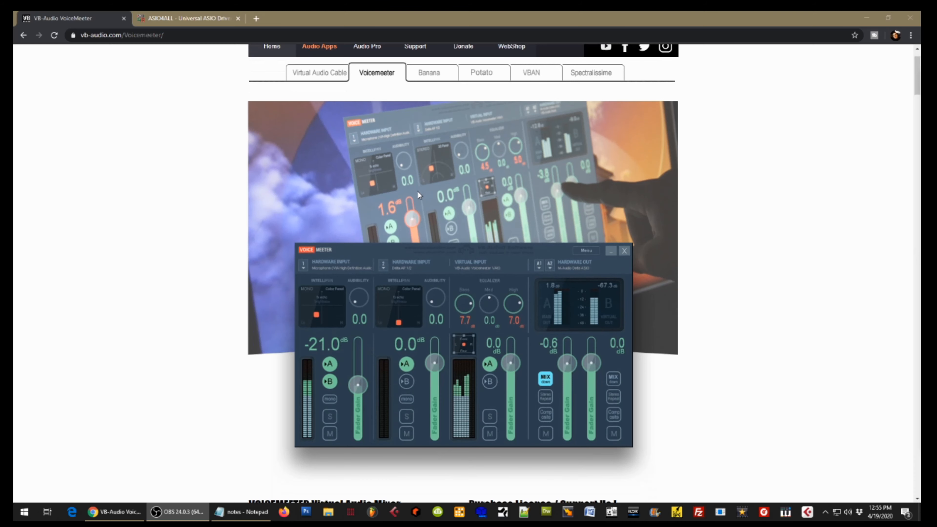
mouse_move(691, 331)
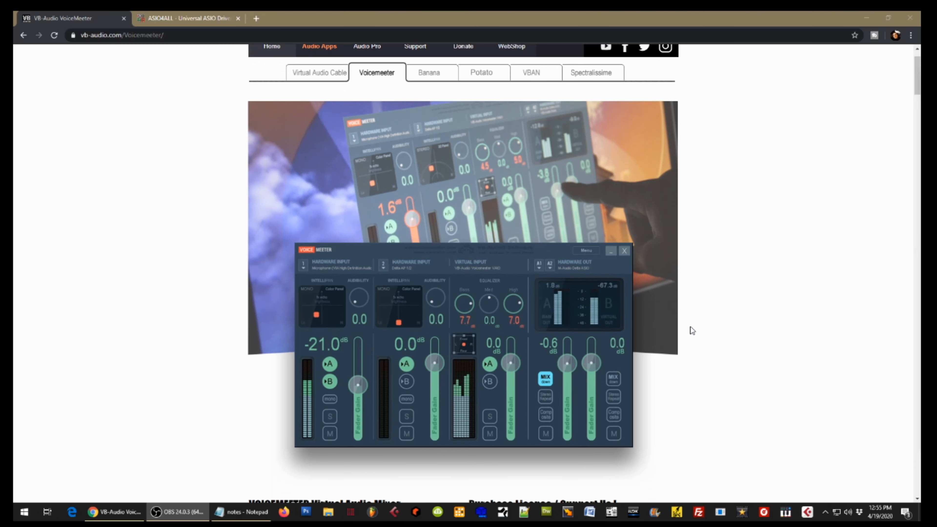
mouse_move(238, 260)
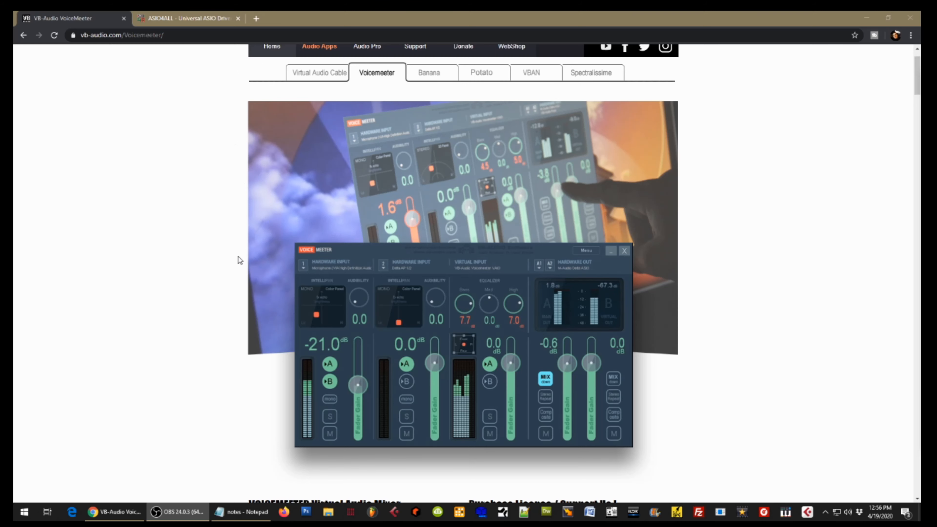
mouse_move(282, 239)
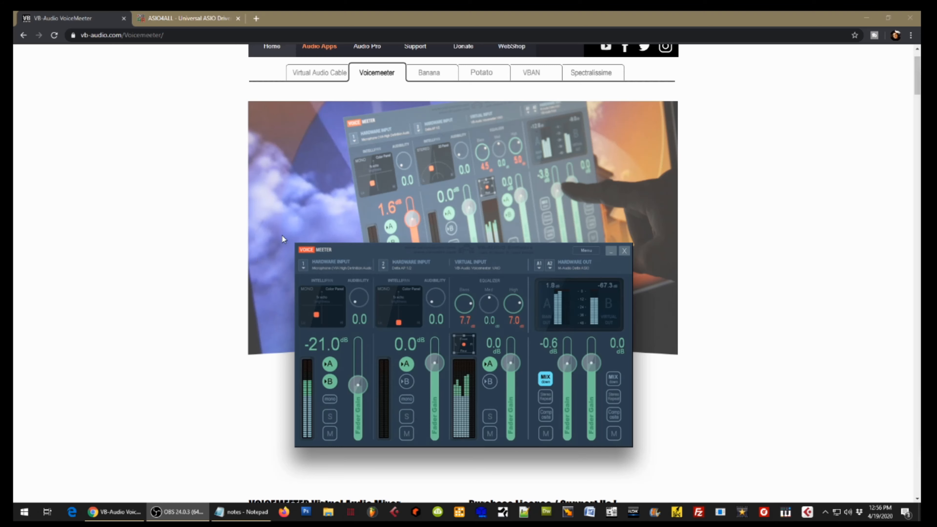
scroll("down", 3)
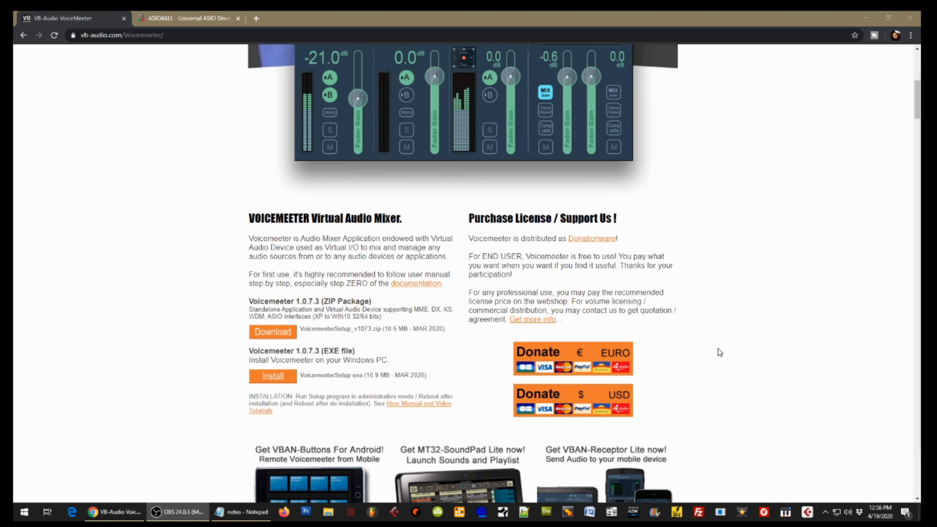
mouse_move(412, 470)
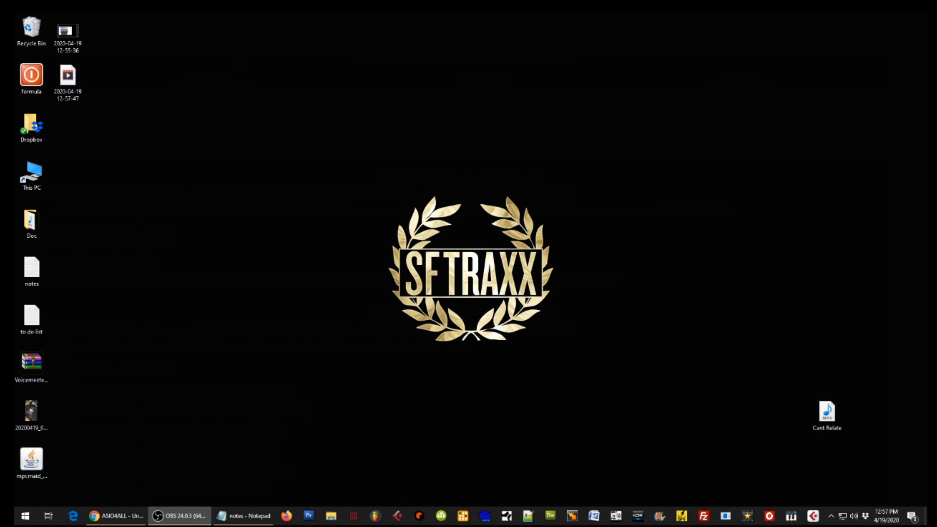
mouse_move(150, 309)
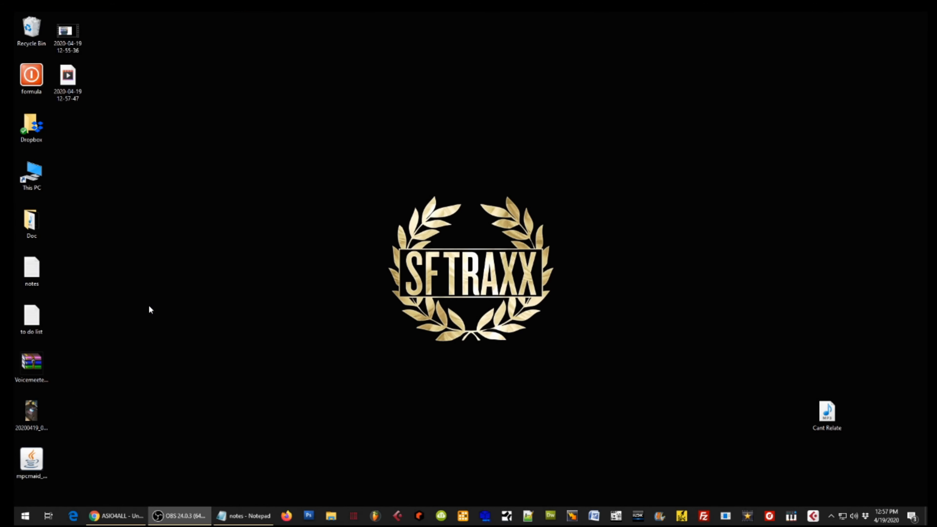
mouse_move(26, 503)
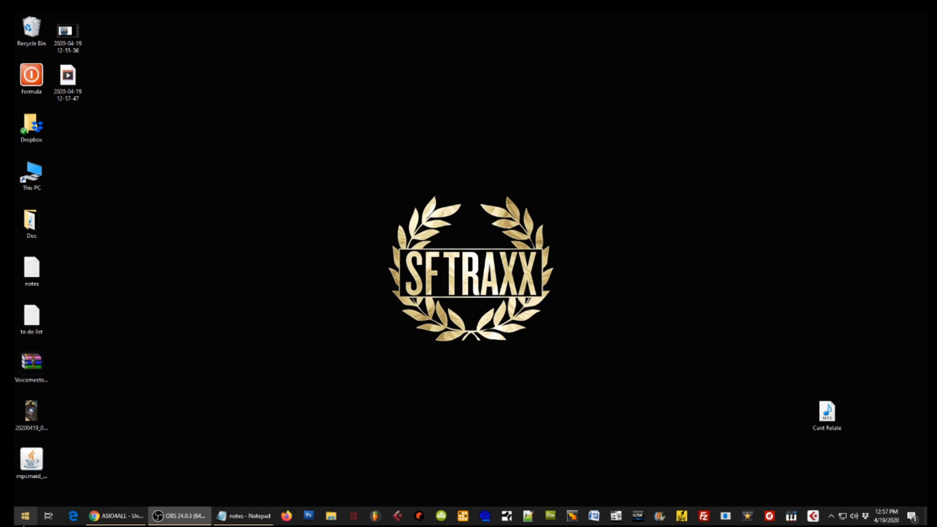
left_click(8, 515)
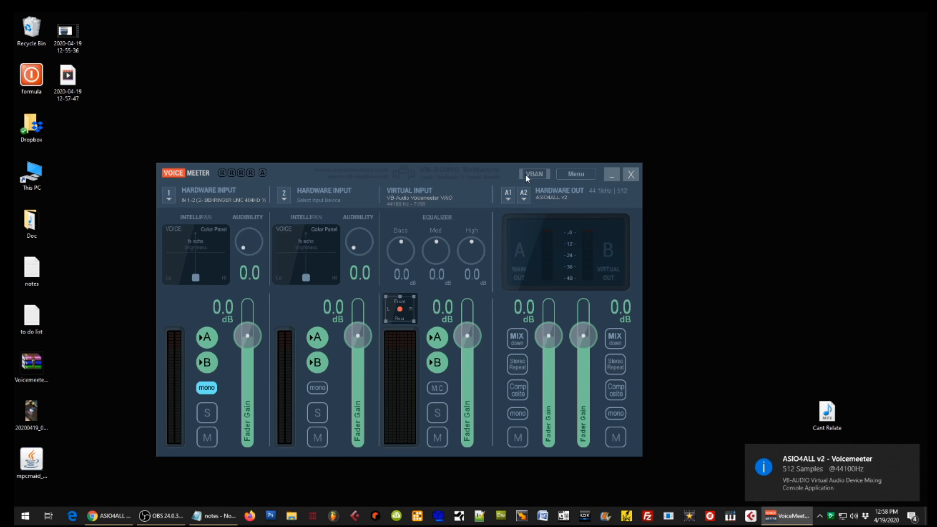
mouse_move(567, 195)
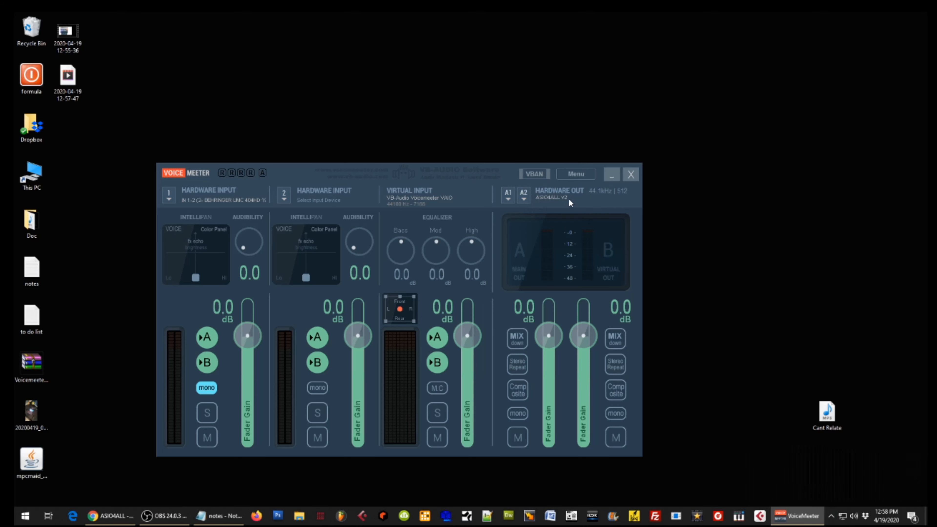
mouse_move(714, 247)
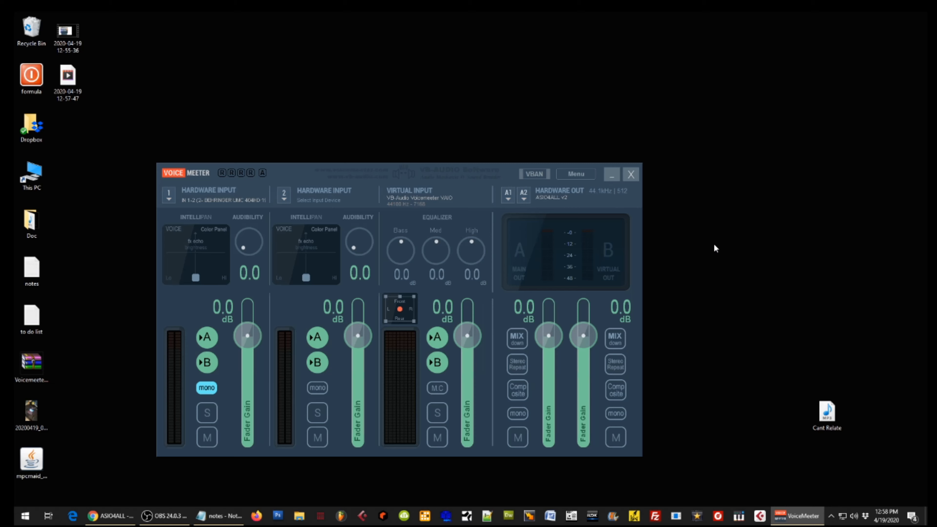
mouse_move(777, 281)
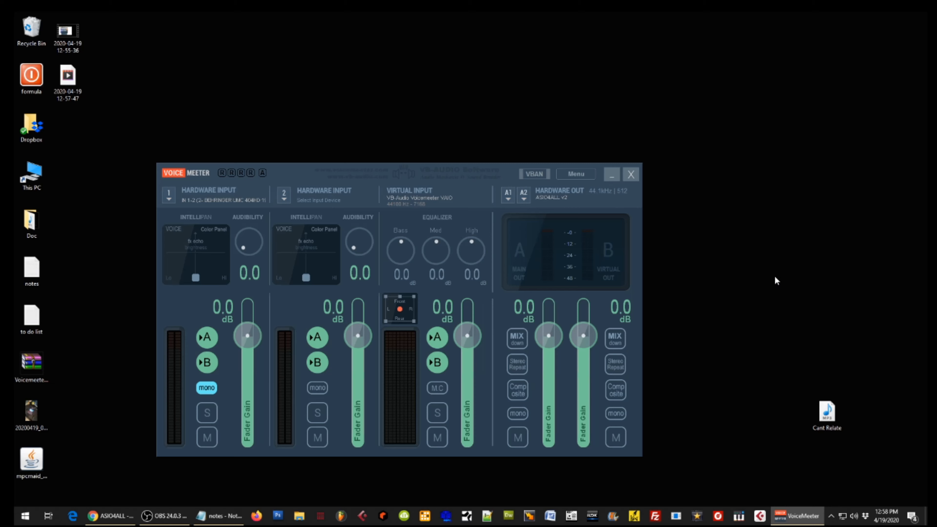
mouse_move(841, 513)
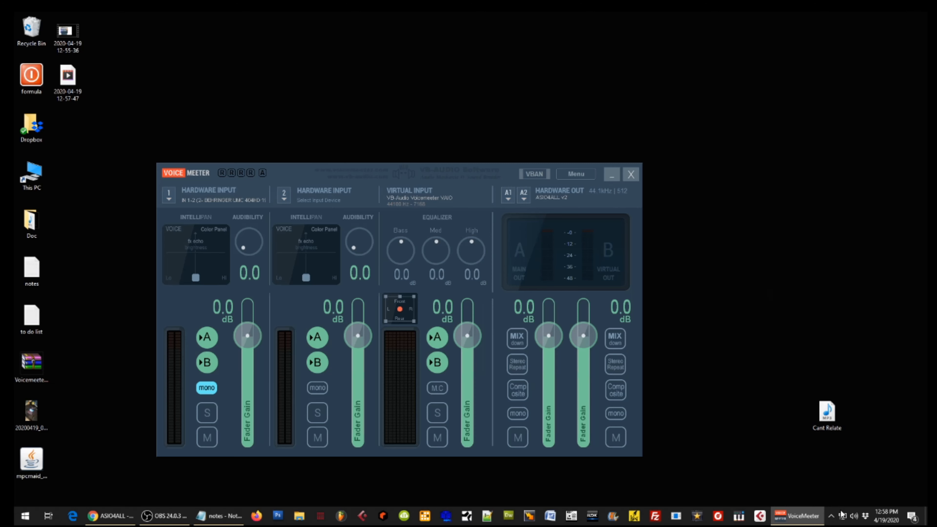
Show ASIO4ALL's latency compensation and buffer options for the BEHRINGER UMC 404HD.
left_click(840, 515)
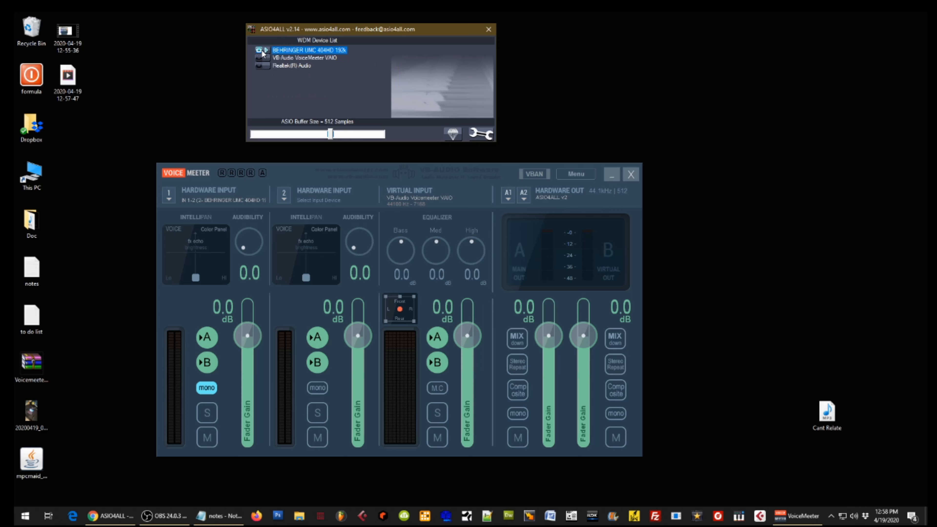
mouse_move(279, 56)
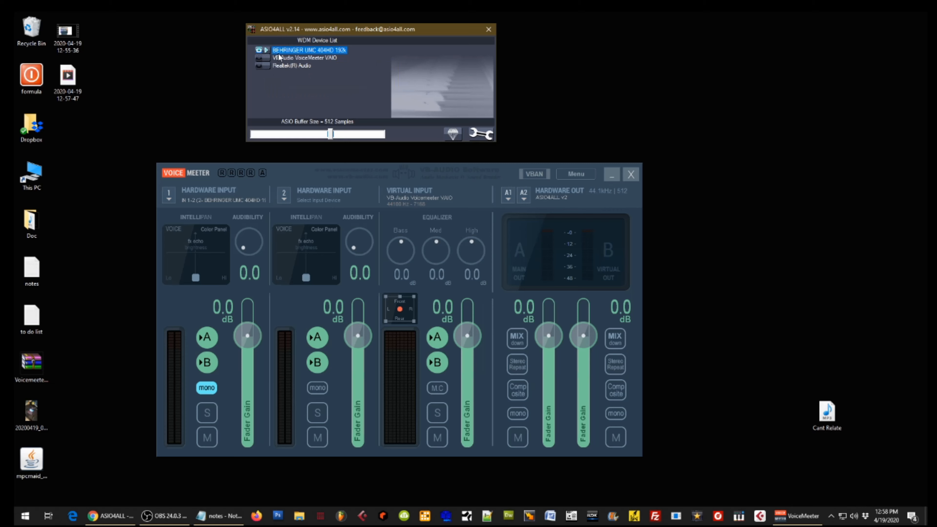
mouse_move(305, 59)
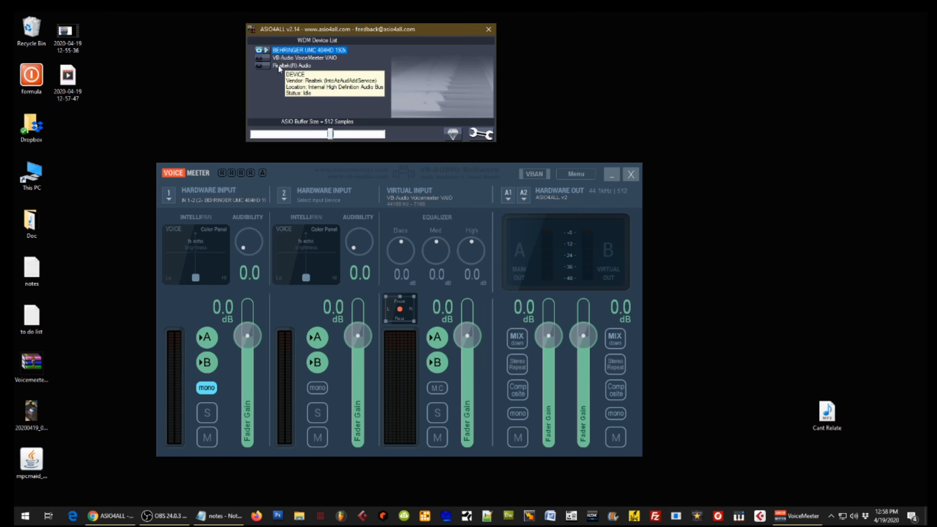
mouse_move(319, 69)
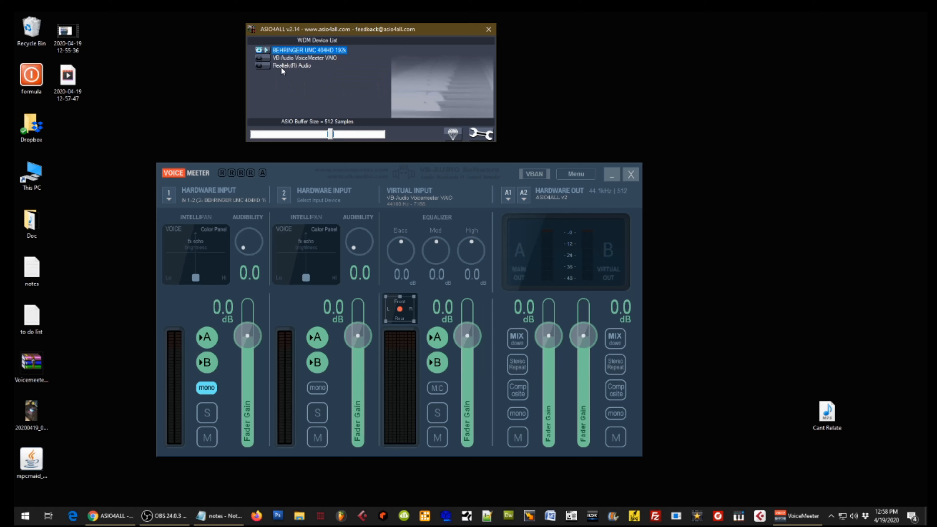
mouse_move(293, 66)
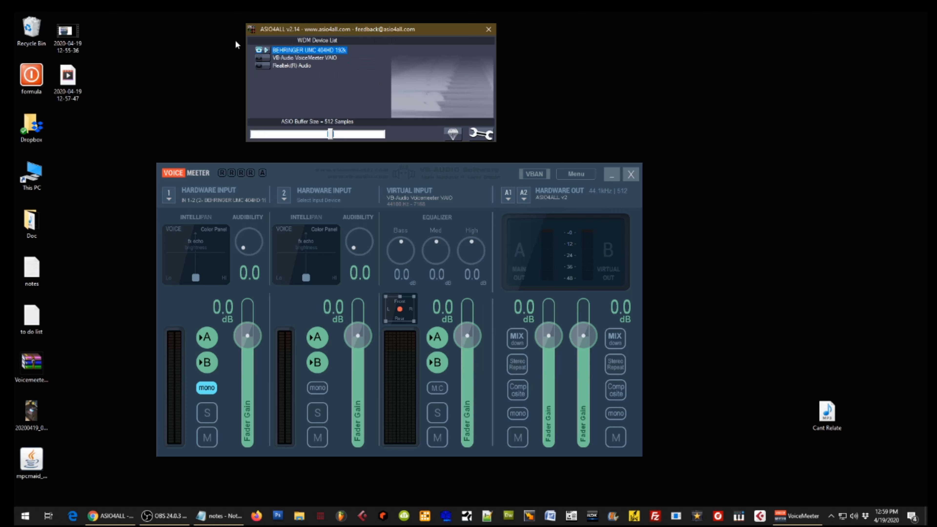
mouse_move(255, 55)
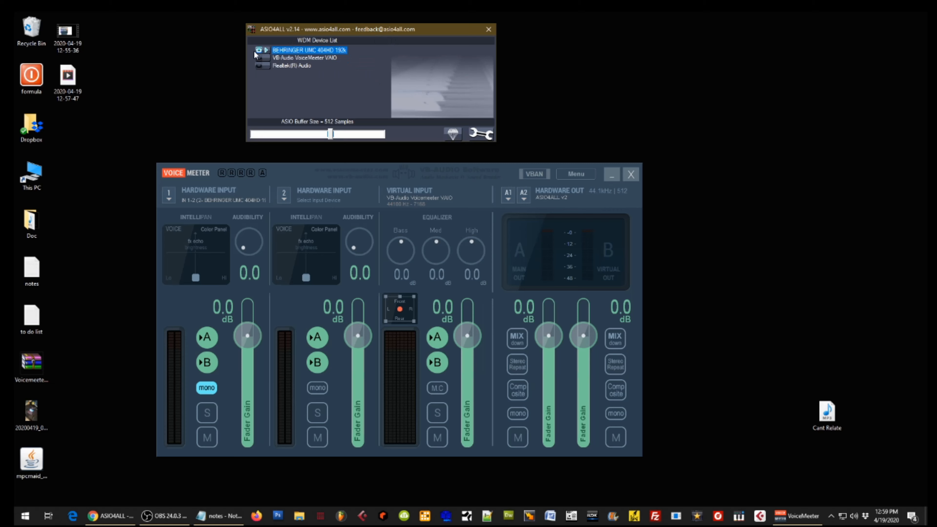
mouse_move(645, 130)
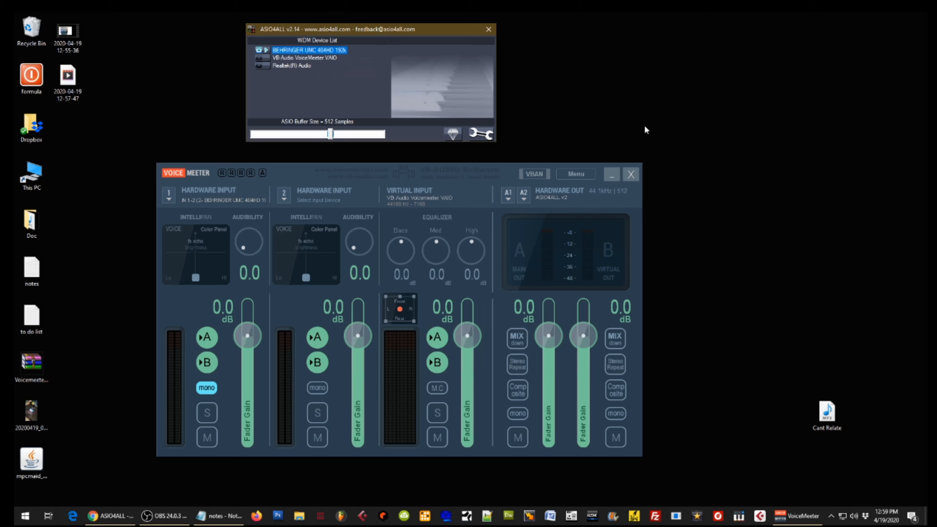
left_click(480, 133)
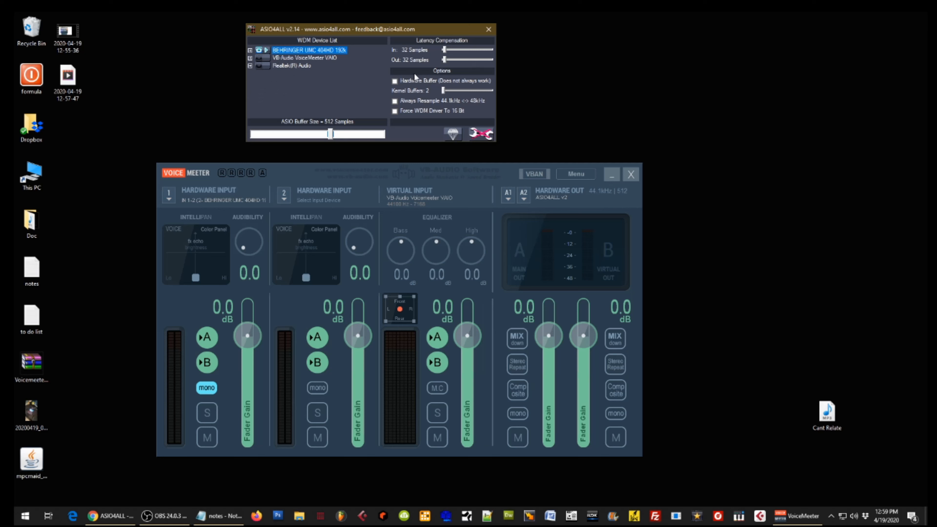
mouse_move(493, 60)
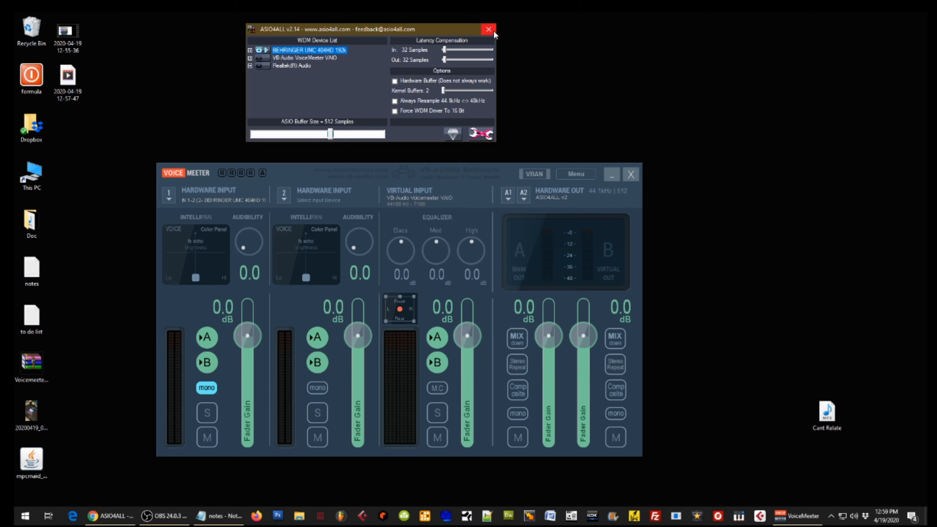
mouse_move(489, 32)
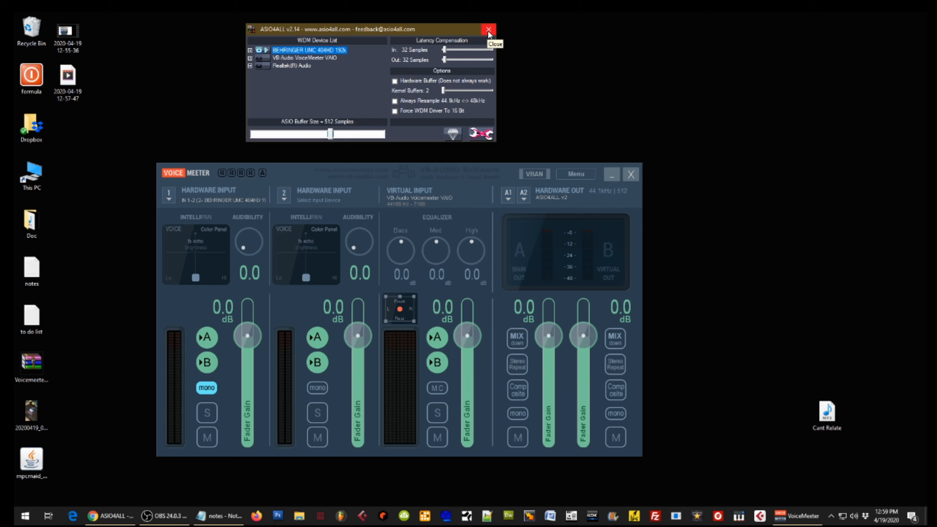
Close the ASIO4ALL panel and bring the untitled MPC project to the front.
left_click(488, 29)
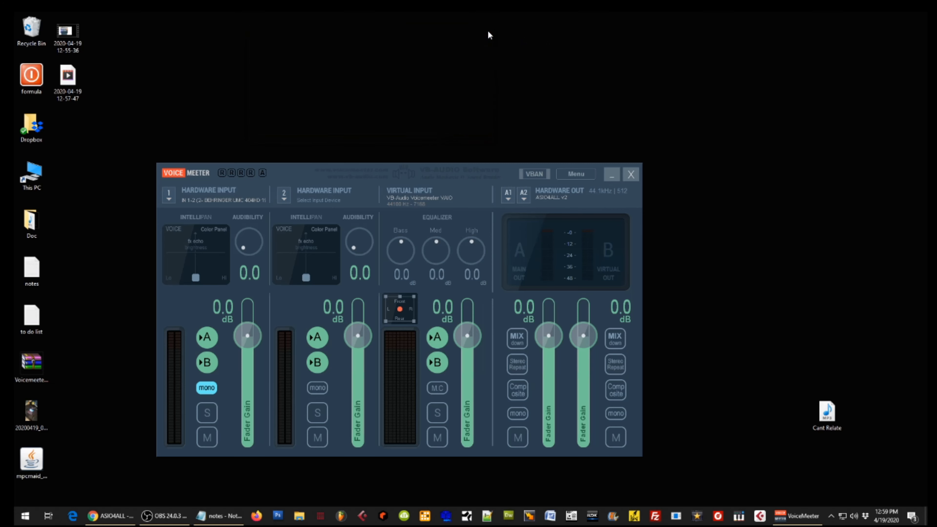
mouse_move(466, 183)
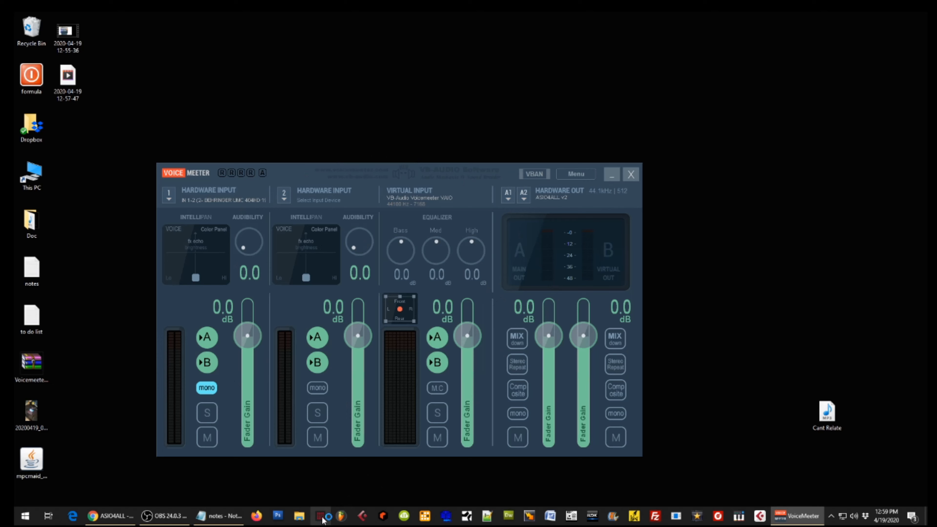
left_click(317, 516)
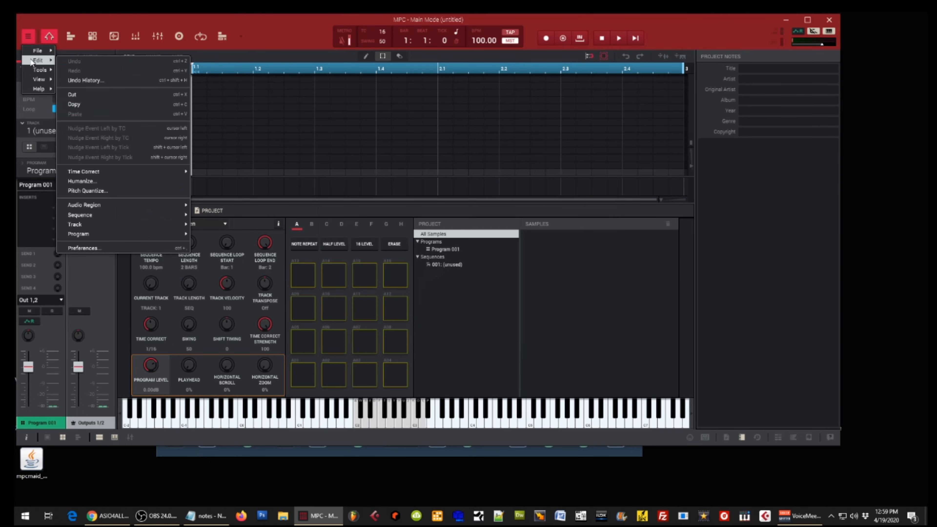
mouse_move(93, 247)
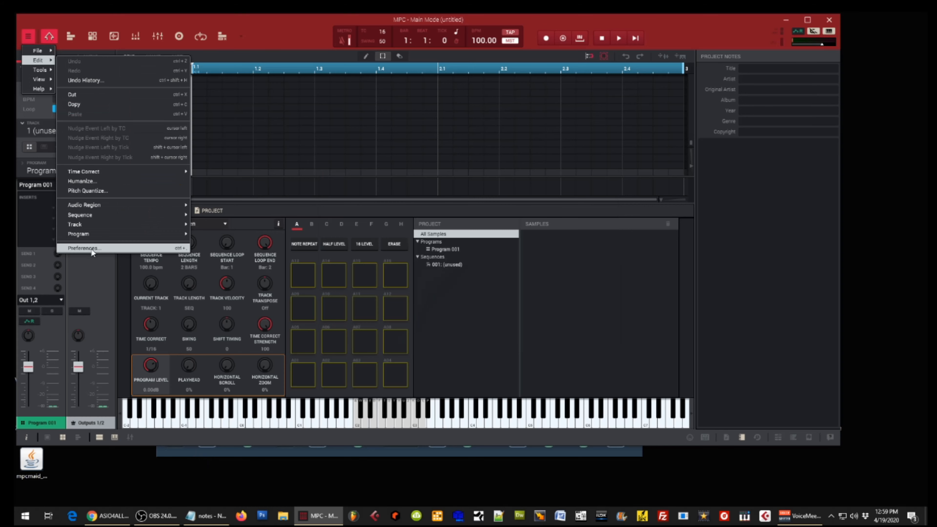
Confirm MPC audio preferences: Voicemeeter Virtual ASIO, 44100 Hz, 512 samples.
left_click(85, 247)
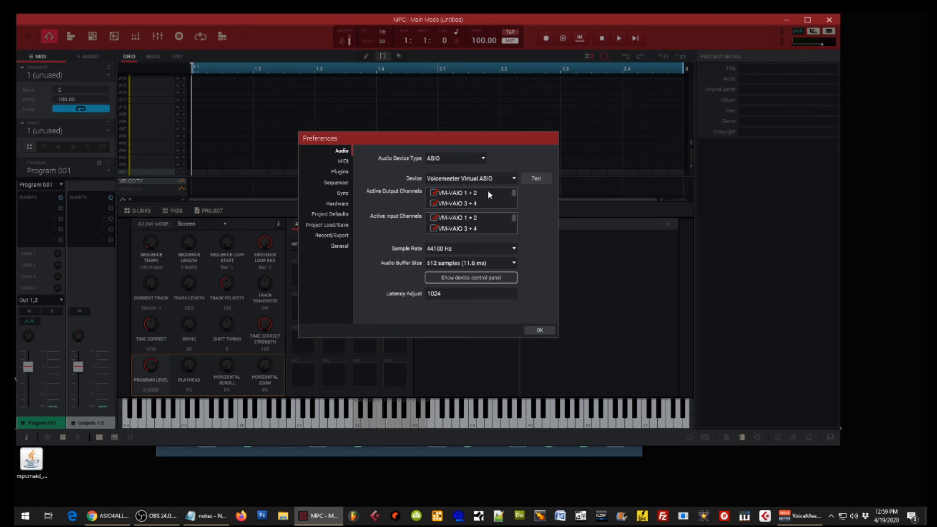
mouse_move(479, 182)
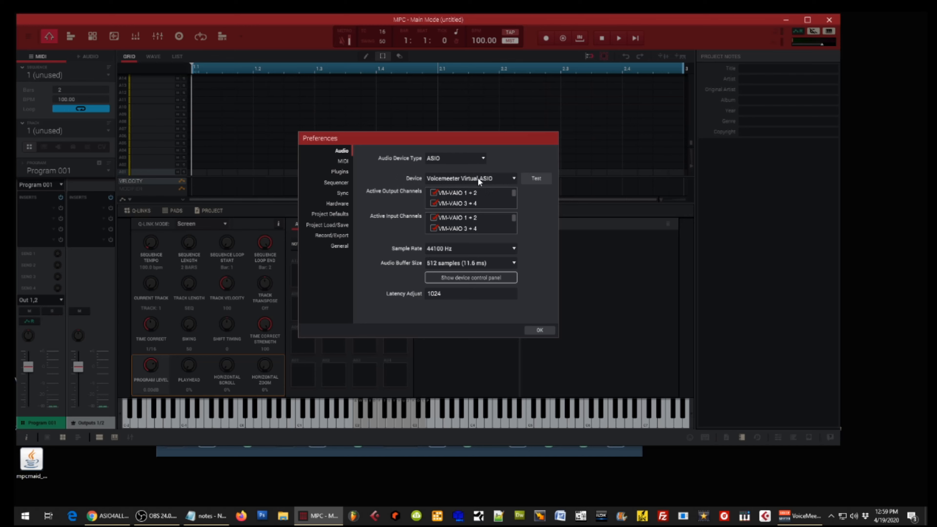
mouse_move(471, 189)
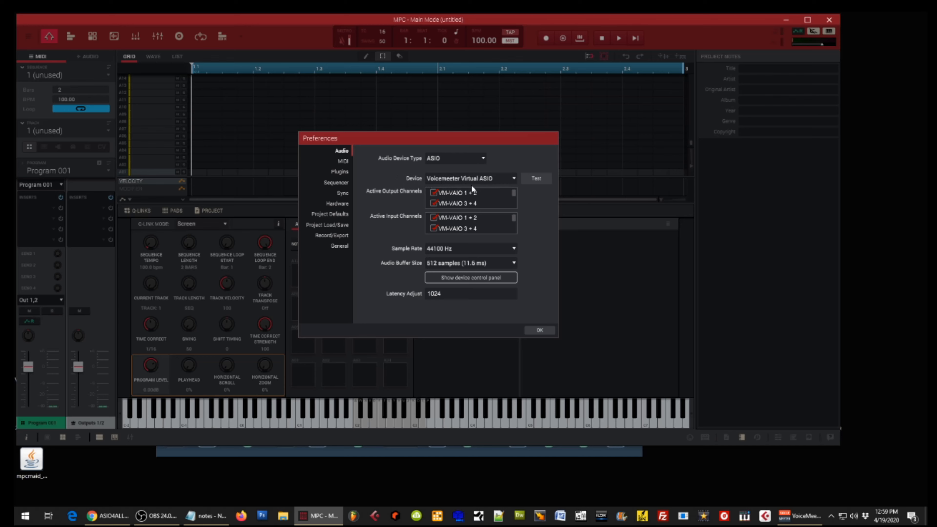
mouse_move(533, 184)
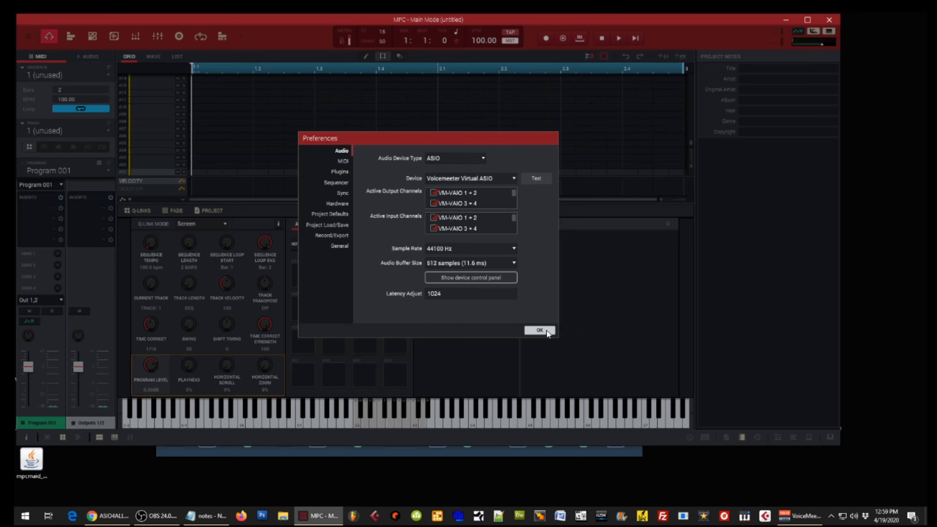
left_click(538, 330)
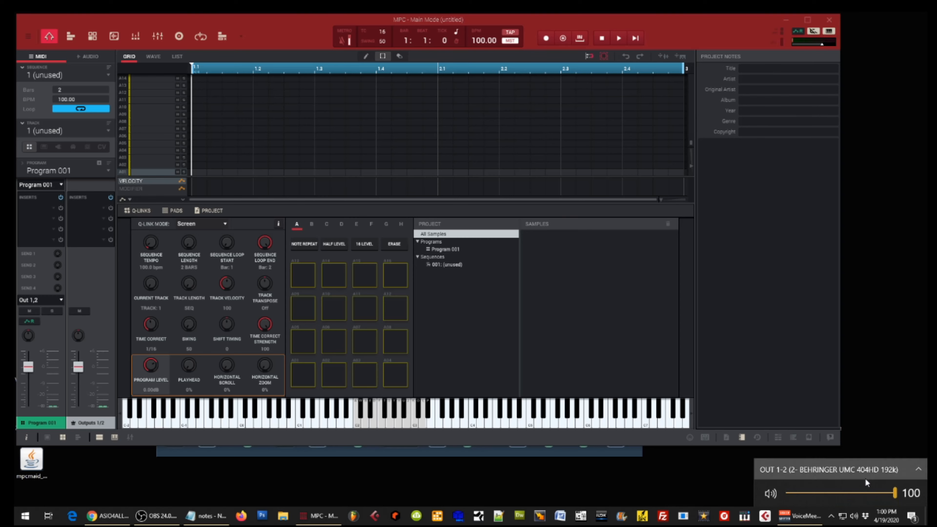
left_click(841, 469)
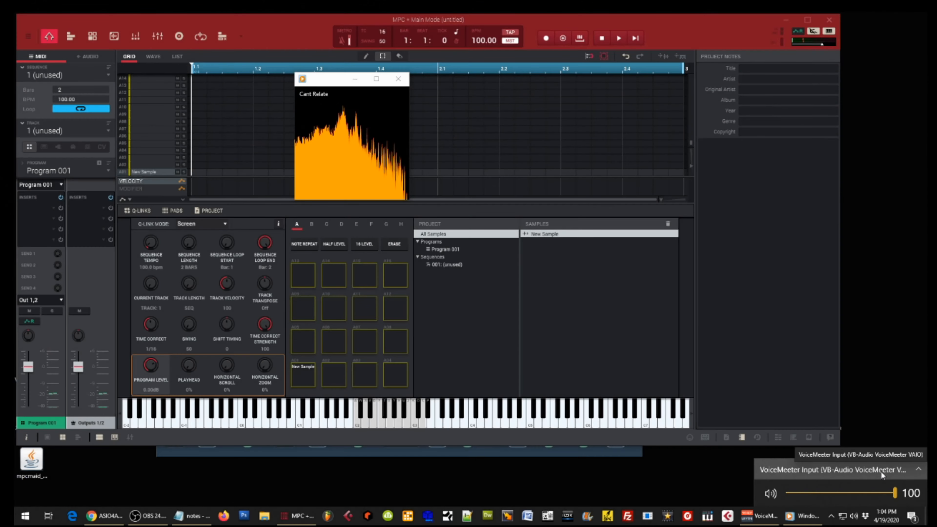
Expand the Windows playback device list, VoiceMeeter Input still selected.
left_click(840, 469)
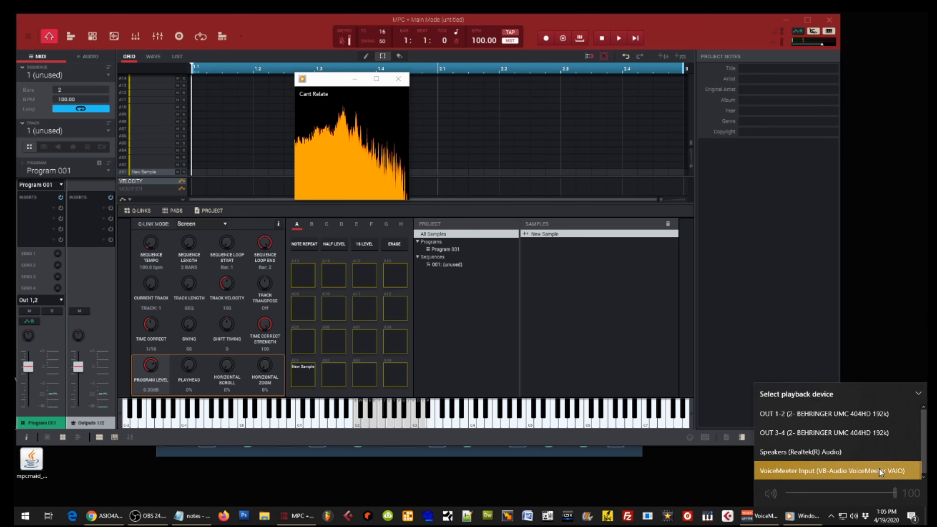